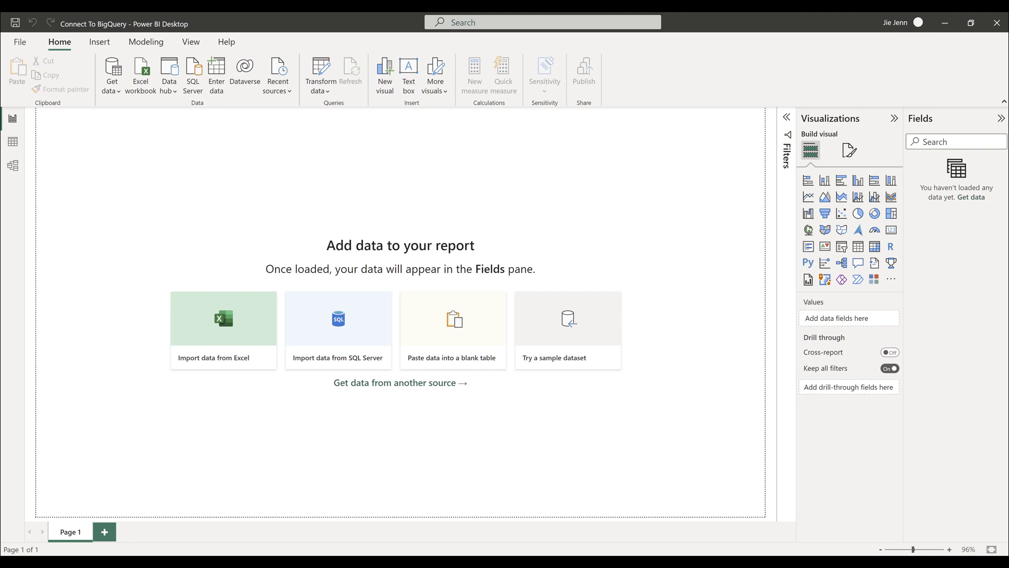
{"action": "mouse_move", "coordinate": [986, 458]}
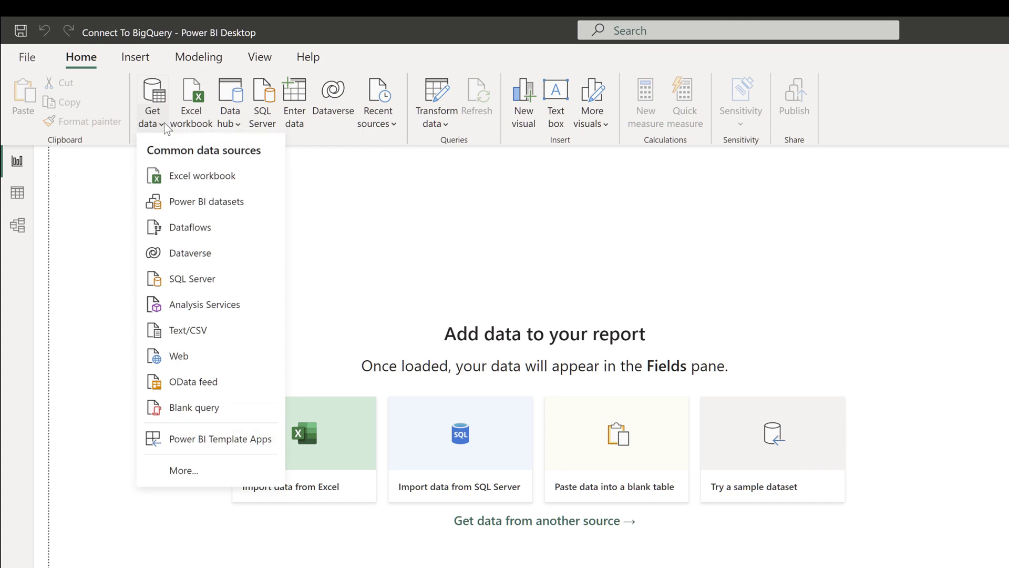
{"action": "mouse_move", "coordinate": [183, 470]}
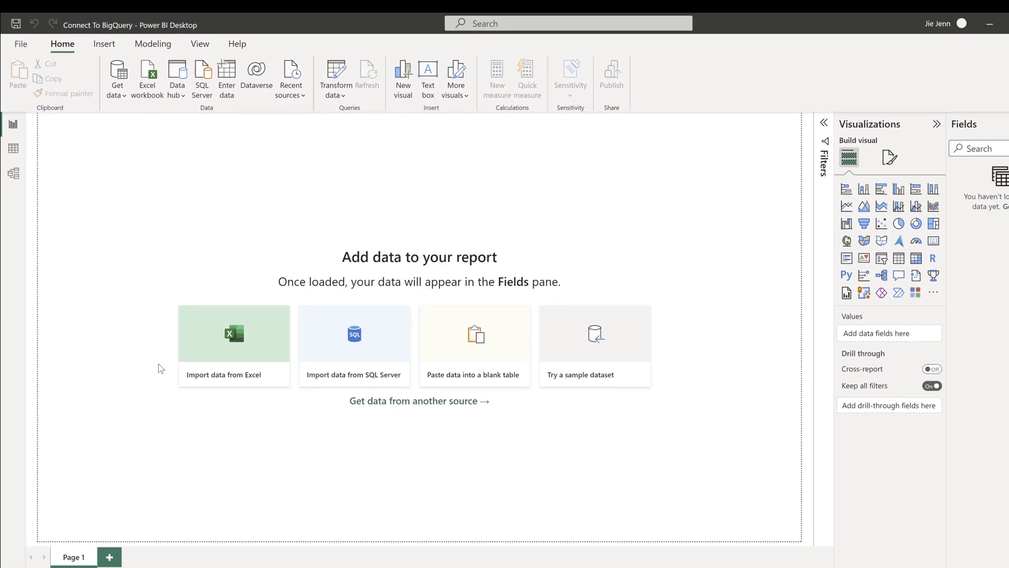
Pick Google BigQuery from the Database connectors under Get data > More
{"action": "left_click", "coordinate": [420, 401]}
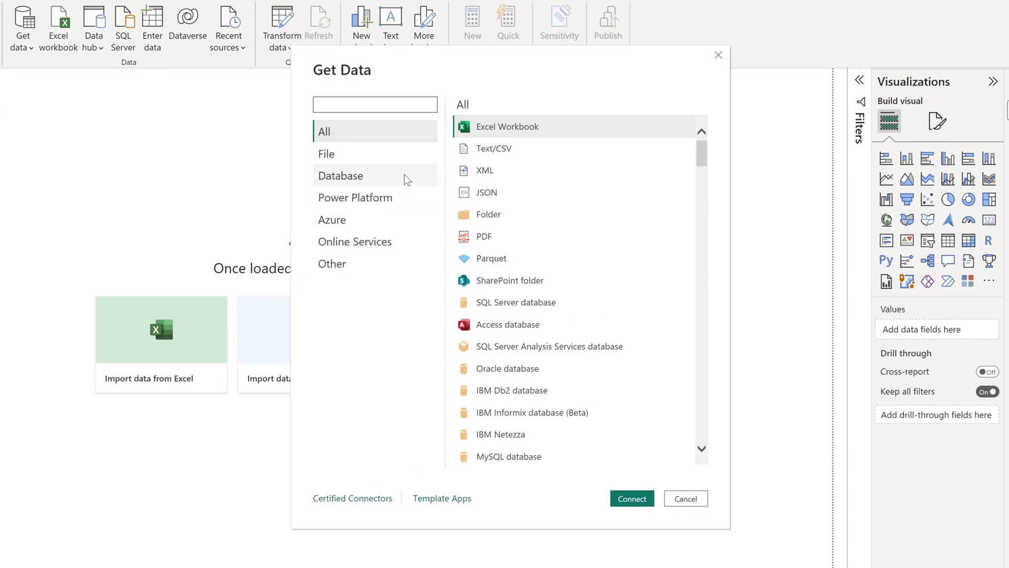
{"action": "left_click", "coordinate": [340, 176]}
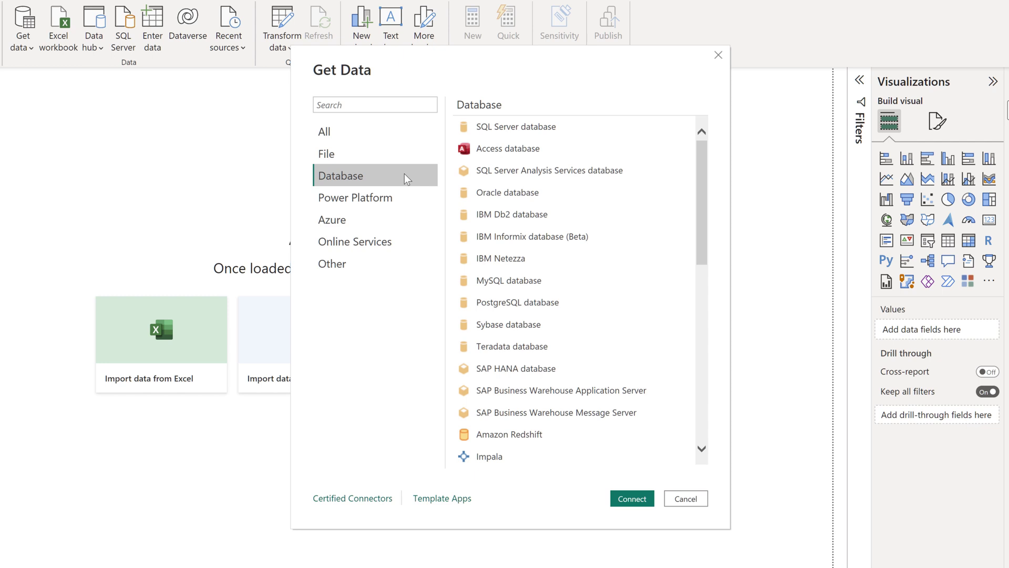
{"action": "scroll", "scroll_direction": "down", "scroll_amount": 3}
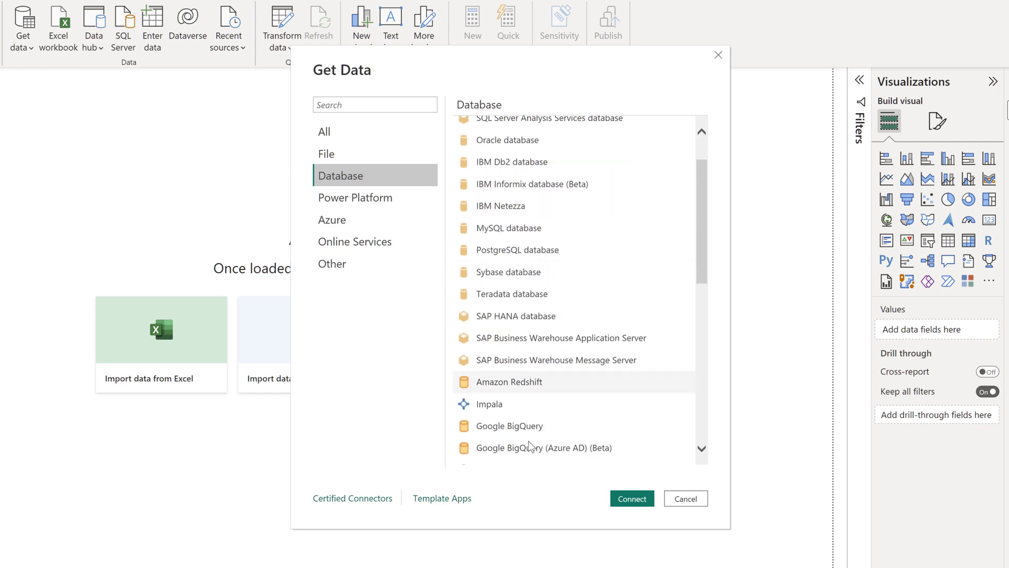
{"action": "mouse_move", "coordinate": [532, 435]}
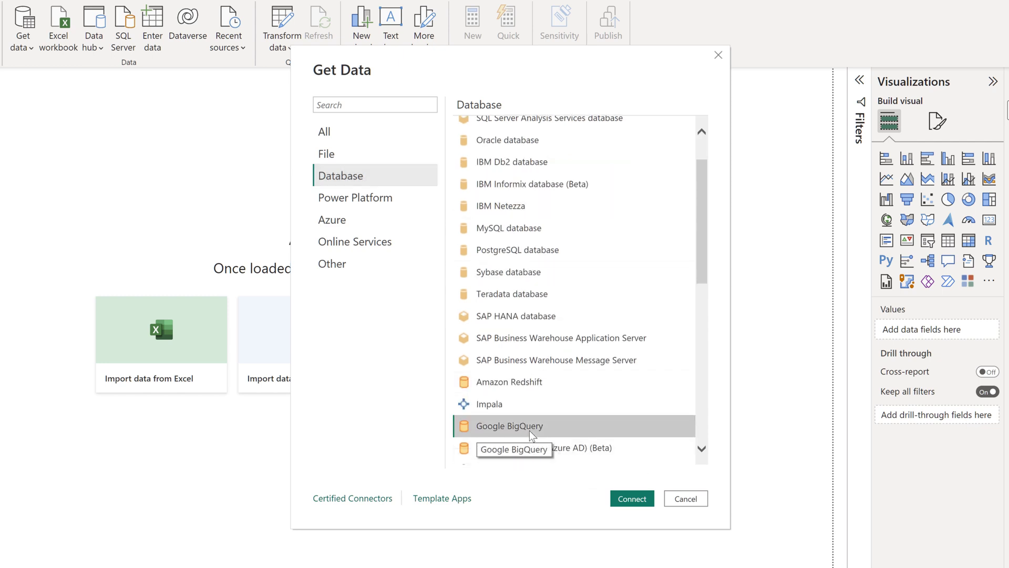
{"action": "left_click", "coordinate": [686, 498]}
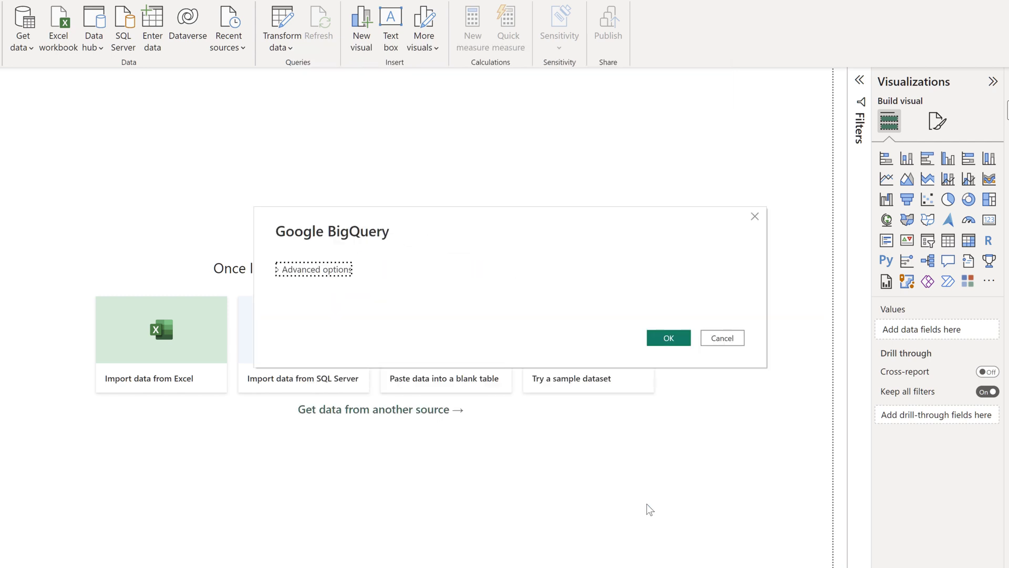
Accept default BigQuery options and sign in with the organizational Google account
{"action": "left_click", "coordinate": [722, 337]}
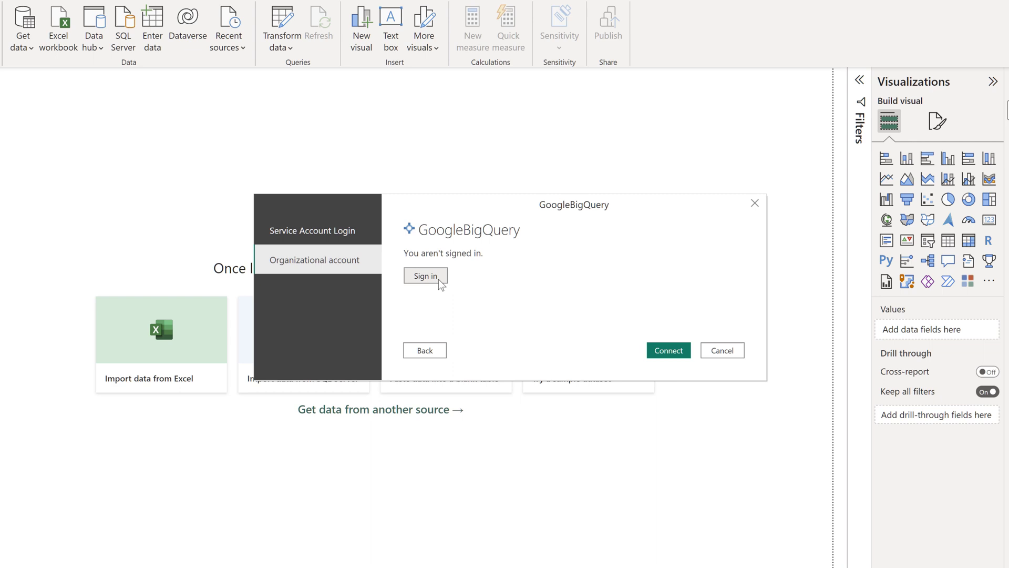
{"action": "left_click", "coordinate": [426, 276]}
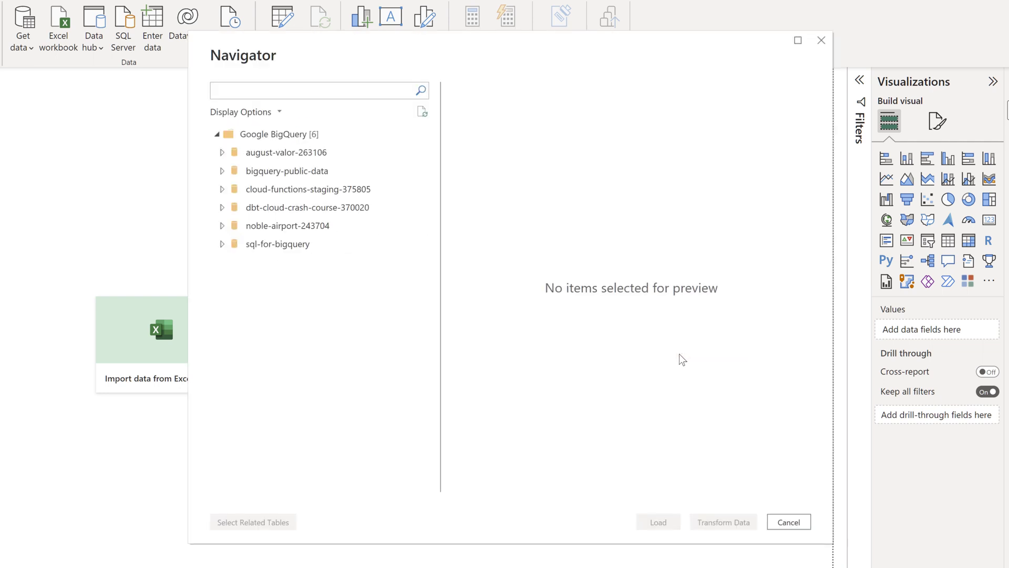
Expand sql-for-bigquery > JJ in Navigator and load the demo and employees tables
{"action": "left_click", "coordinate": [316, 90]}
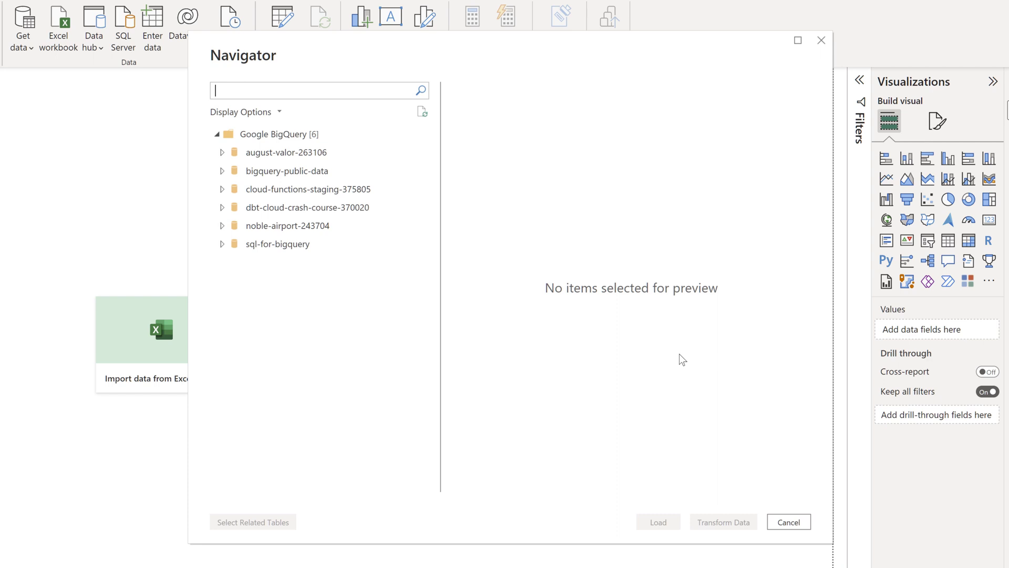
{"action": "mouse_move", "coordinate": [223, 247]}
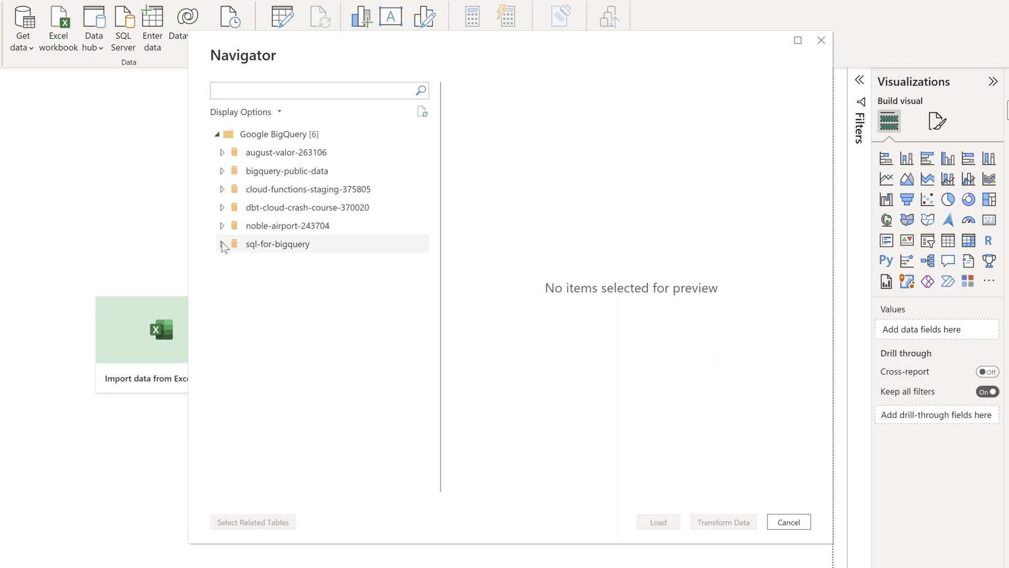
{"action": "left_click", "coordinate": [222, 244]}
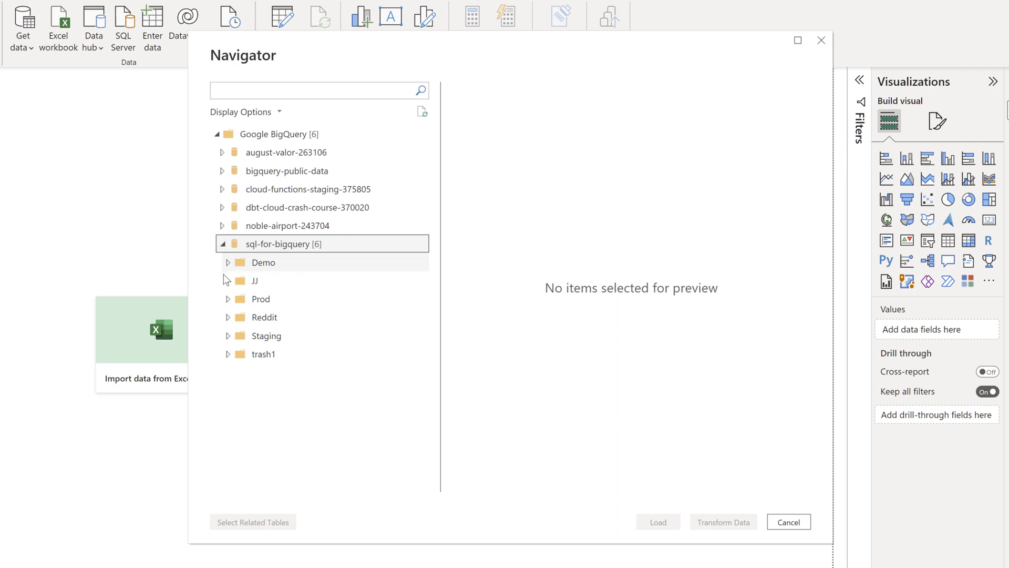
{"action": "left_click", "coordinate": [245, 354]}
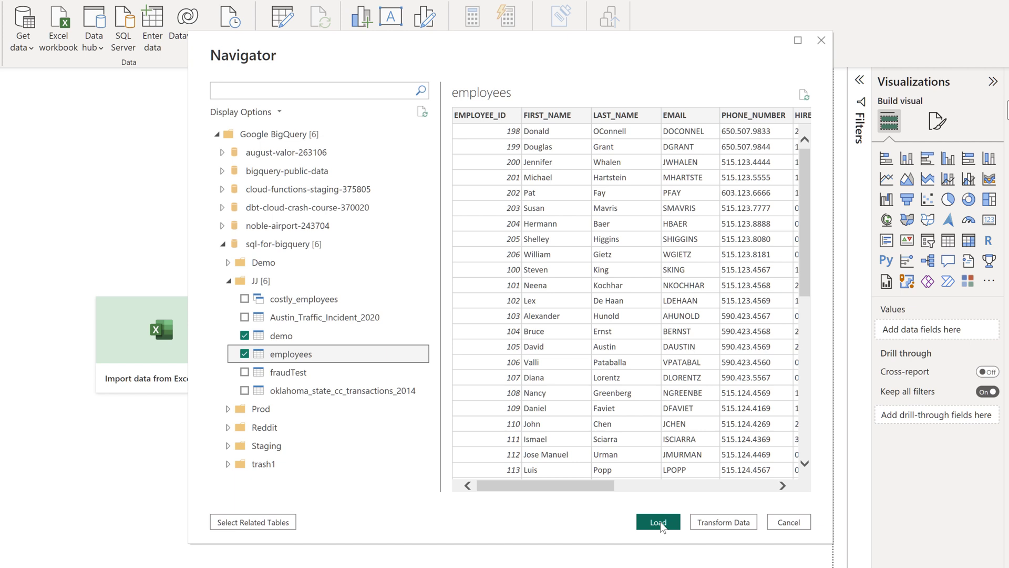
{"action": "left_click", "coordinate": [658, 522]}
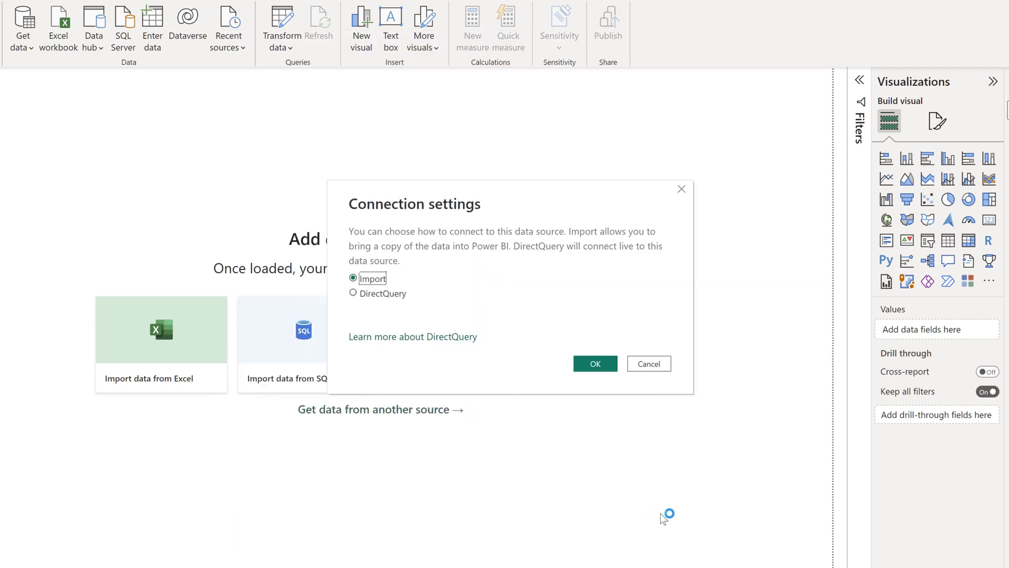
{"action": "mouse_move", "coordinate": [512, 316]}
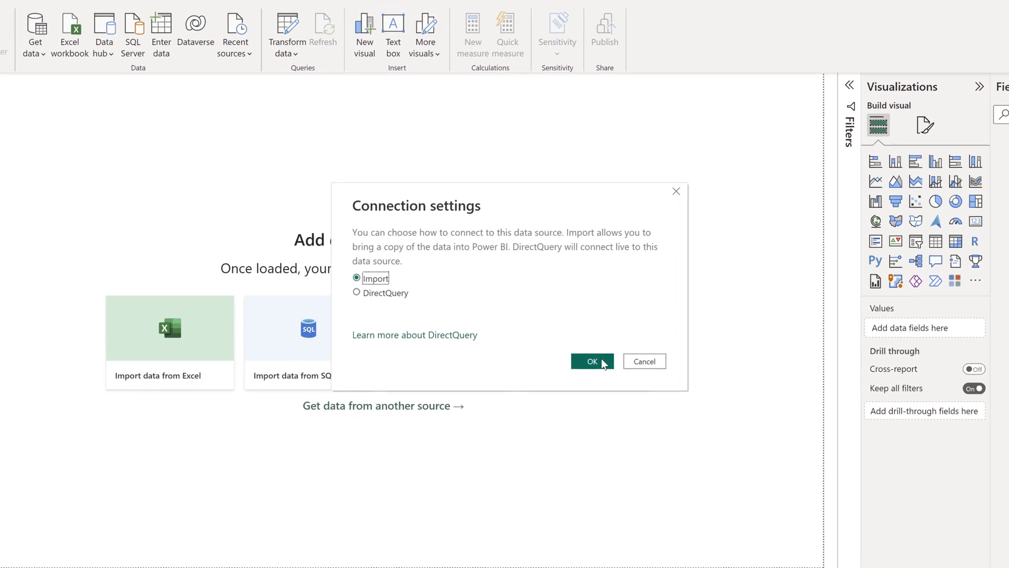
Keep Import as the connection mode and confirm with OK
{"action": "left_click", "coordinate": [592, 361]}
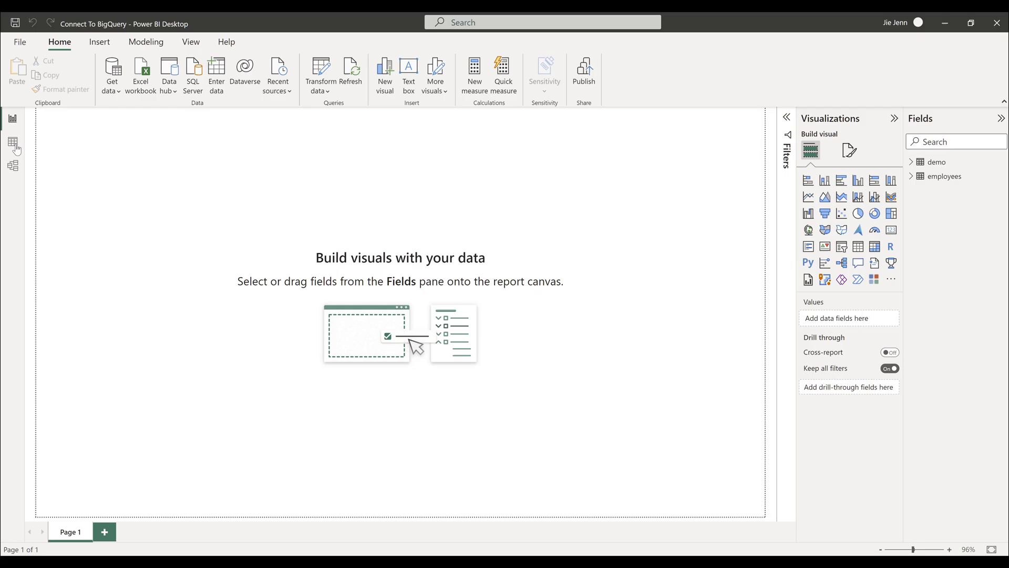
Switch to Data view to browse the demo table's rows
{"action": "left_click", "coordinate": [13, 141]}
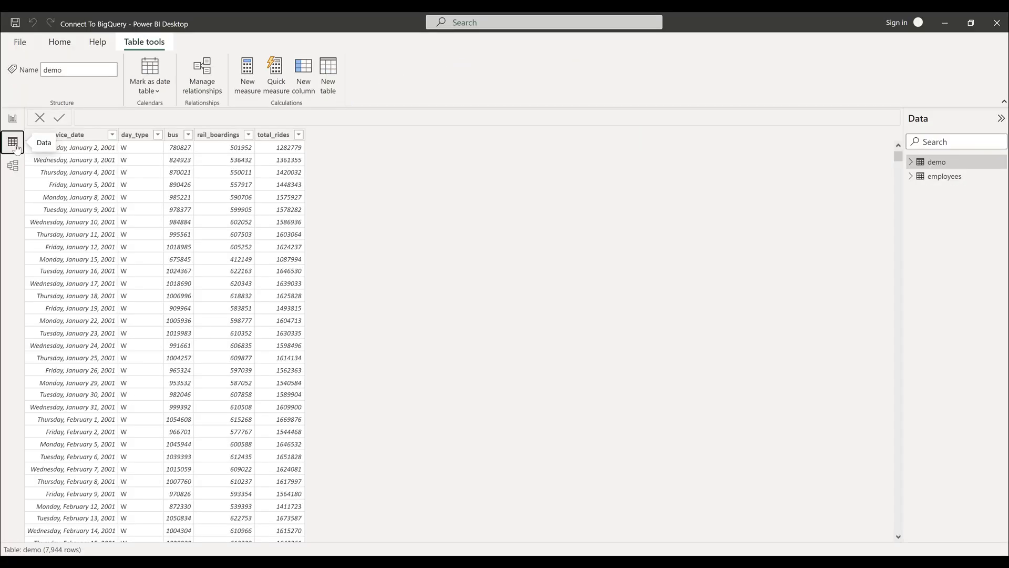